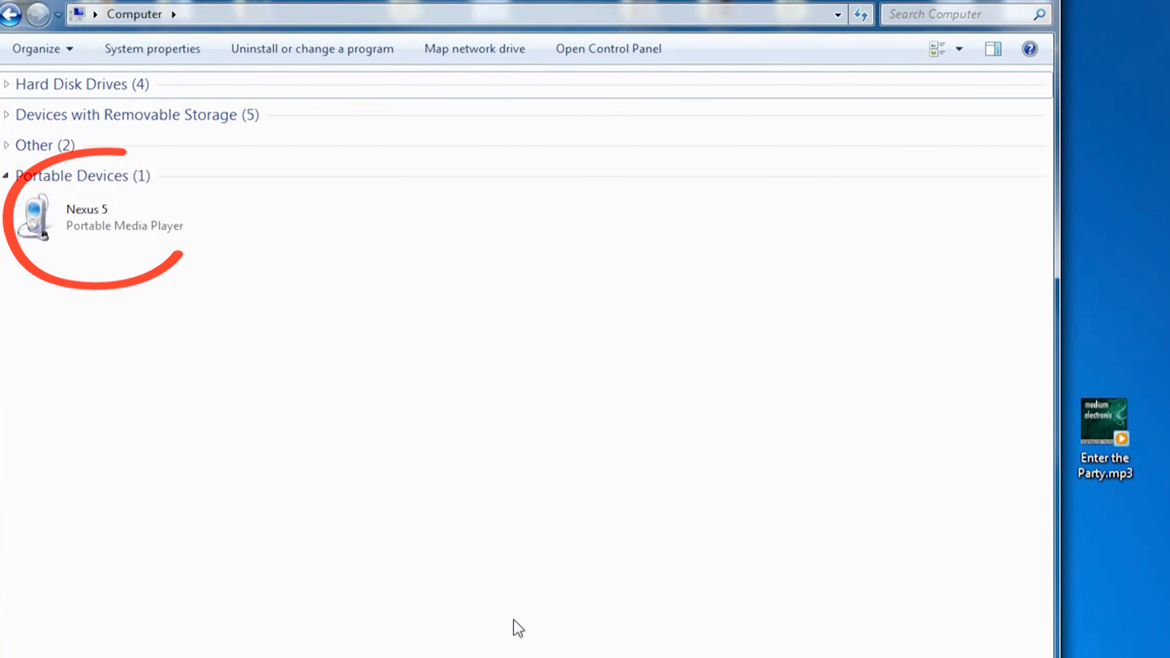
# Step: Navigate to Nexus 5 > Internal storage > Ringtones and copy Enter the Party.mp3 there from the desktop
pyautogui.click(134, 217)
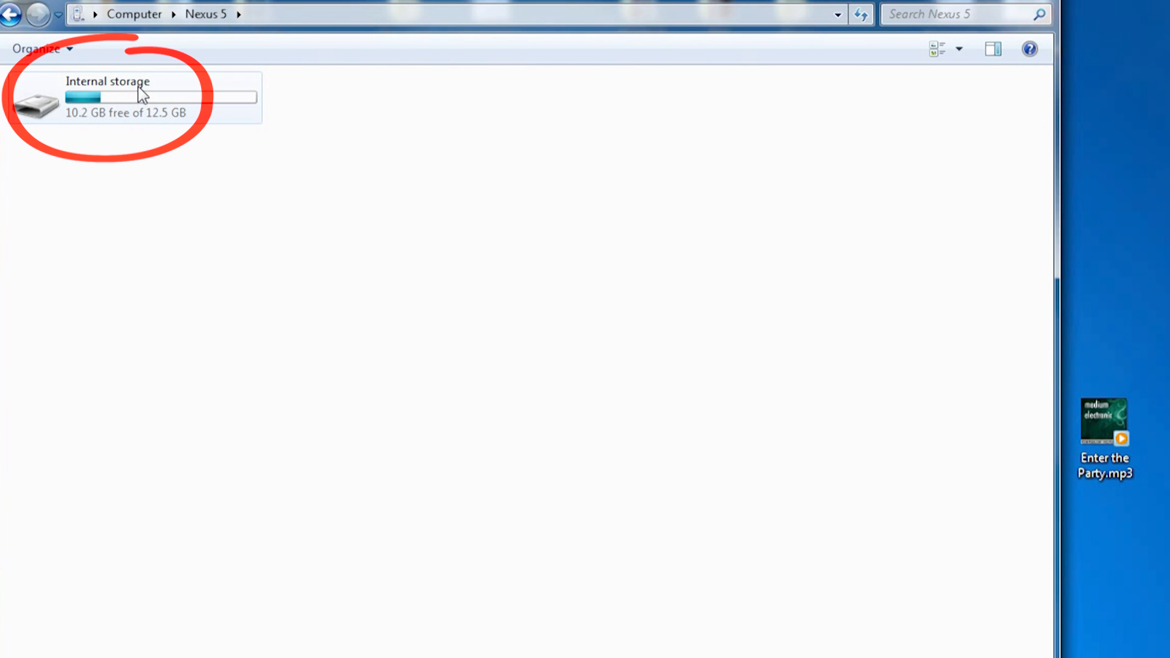
pyautogui.doubleClick(108, 97)
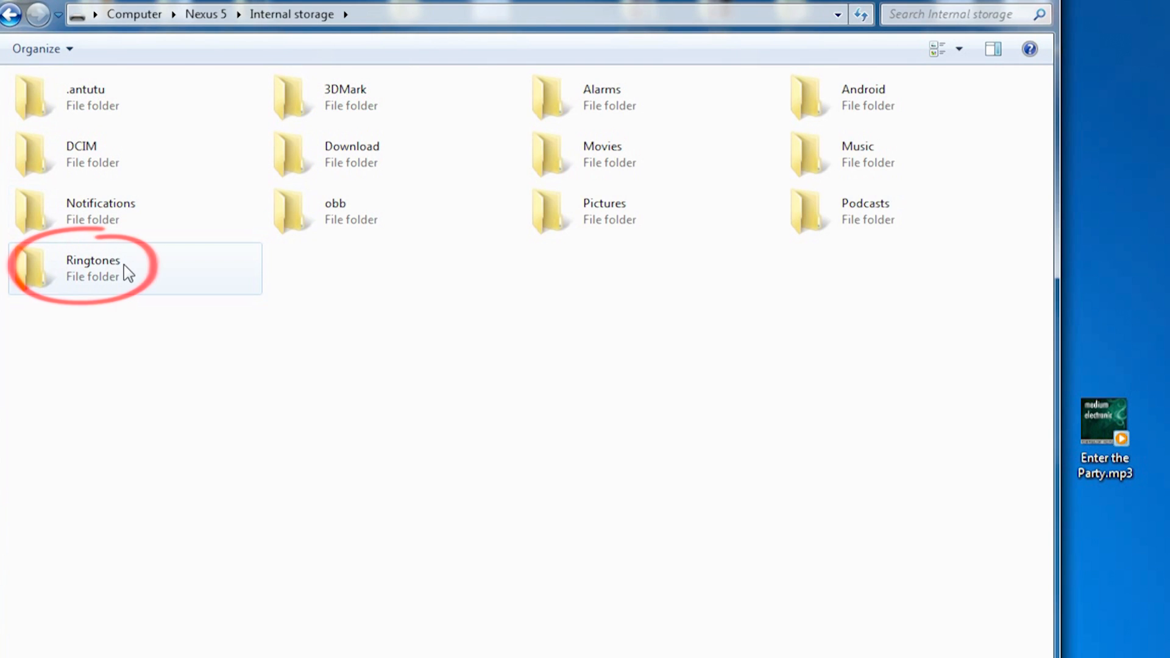
pyautogui.doubleClick(92, 268)
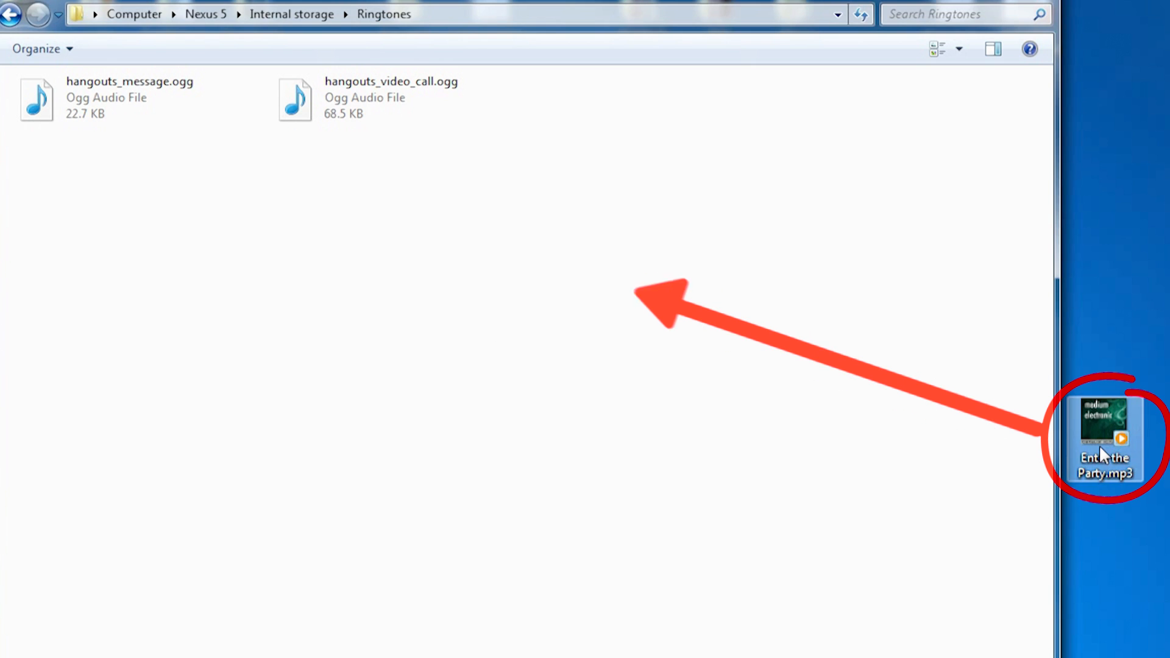
pyautogui.moveTo(1105, 435); pyautogui.dragTo(401, 291)
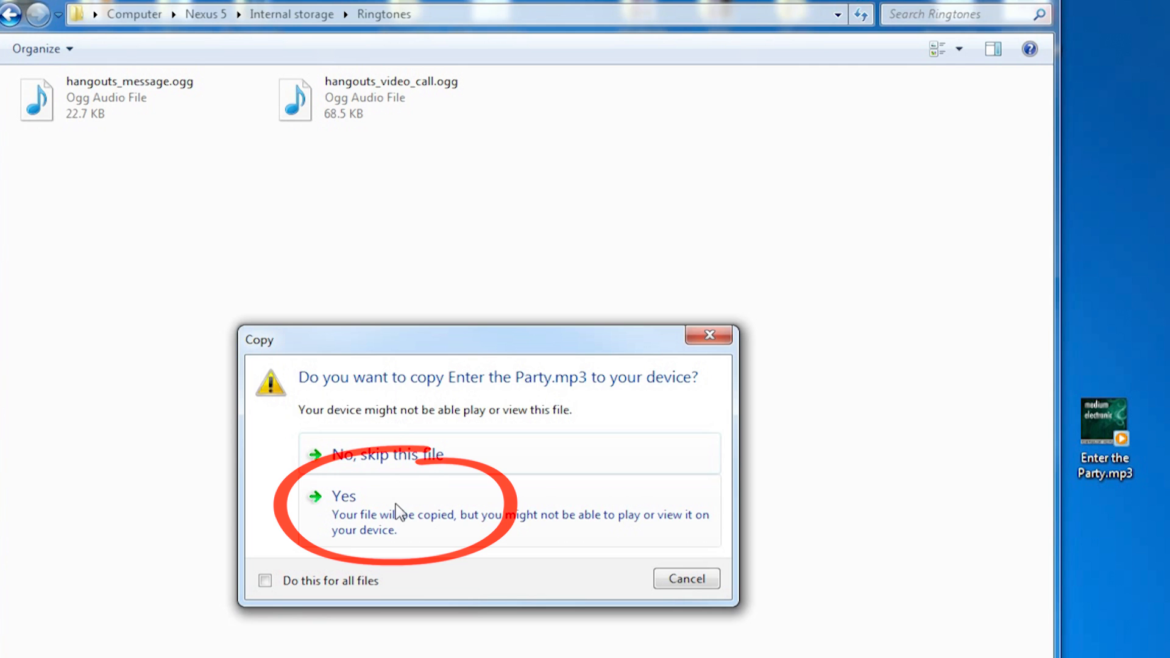
pyautogui.click(344, 496)
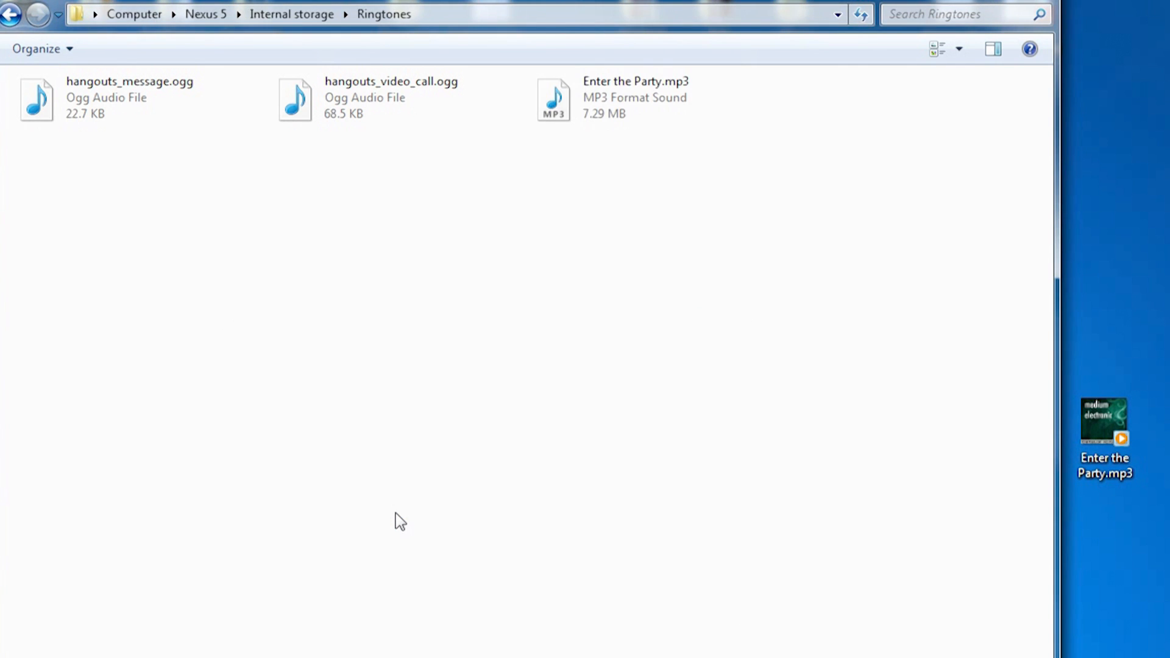
# Step: Return to Internal storage and copy Enter the Party.mp3 into the Notifications folder
pyautogui.click(291, 13)
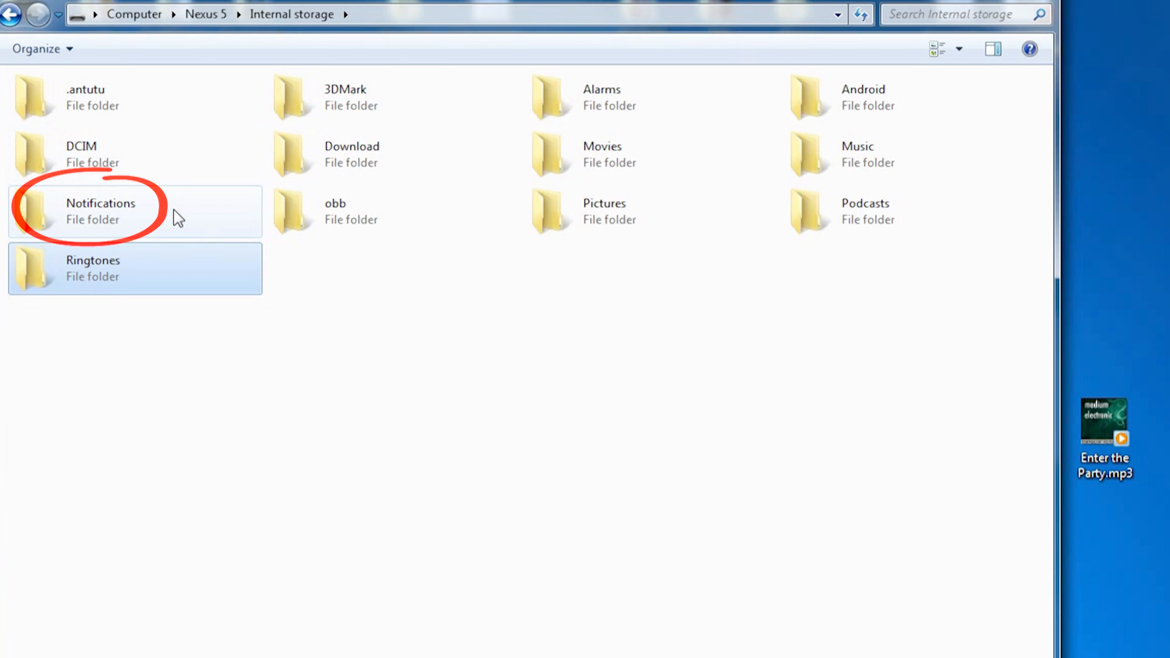
pyautogui.doubleClick(101, 211)
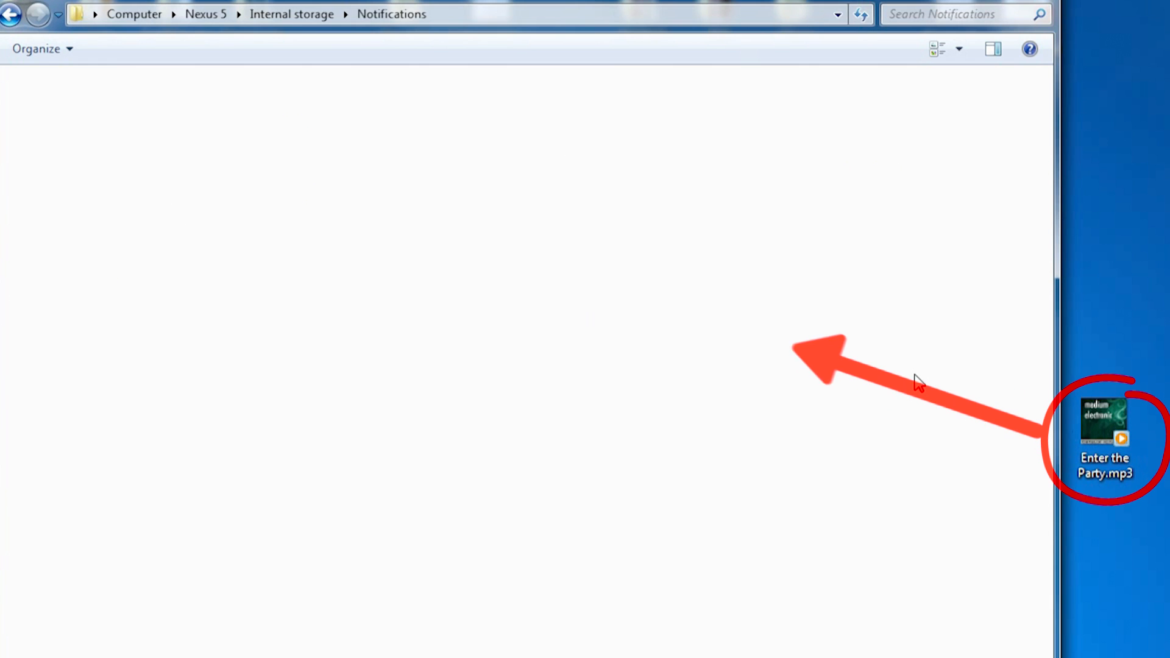
pyautogui.moveTo(1103, 429); pyautogui.dragTo(370, 208)
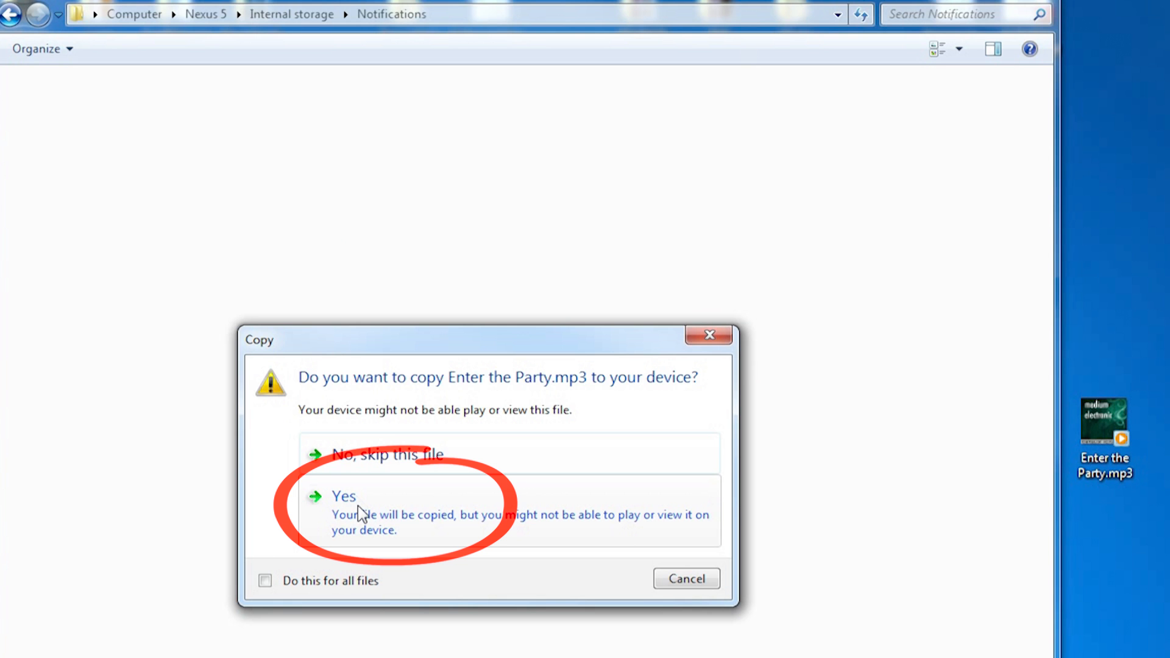
pyautogui.click(344, 496)
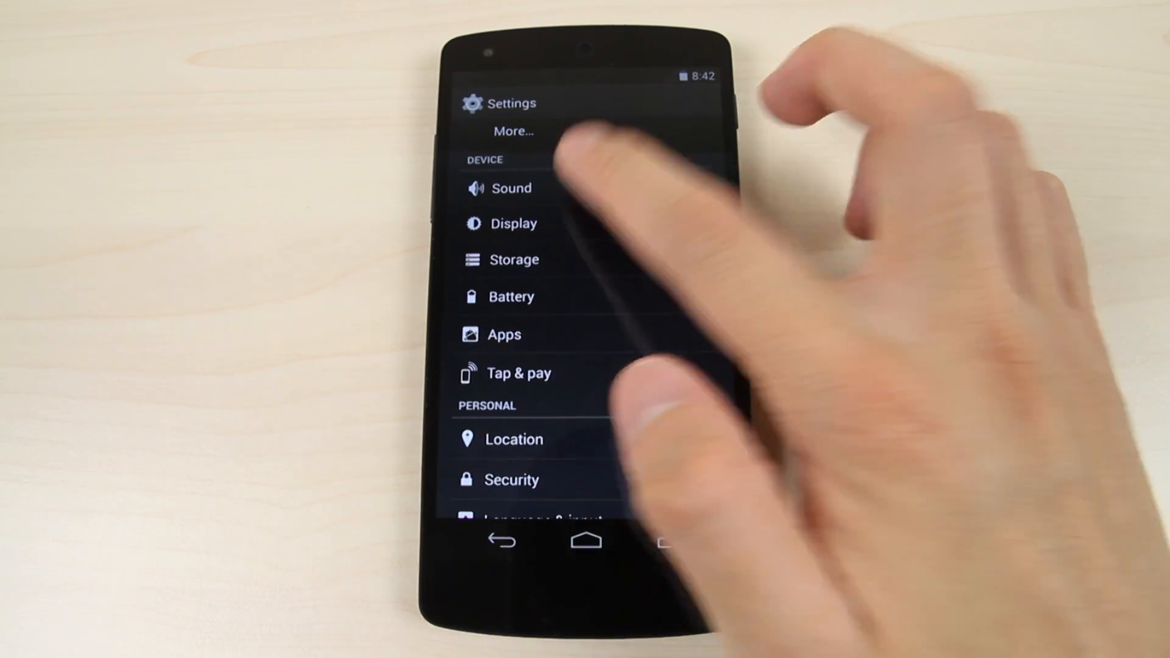
# Step: Under Sound settings choose Enter the Party as the phone ringtone, then show the default notification sound list
pyautogui.click(510, 187)
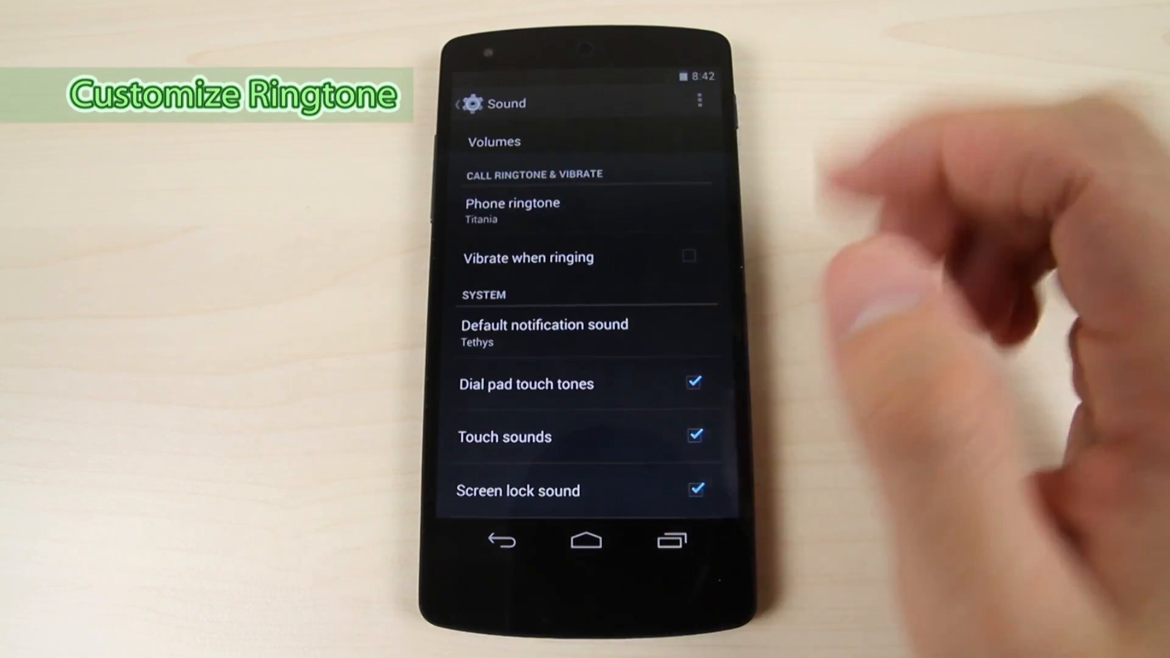
pyautogui.click(512, 210)
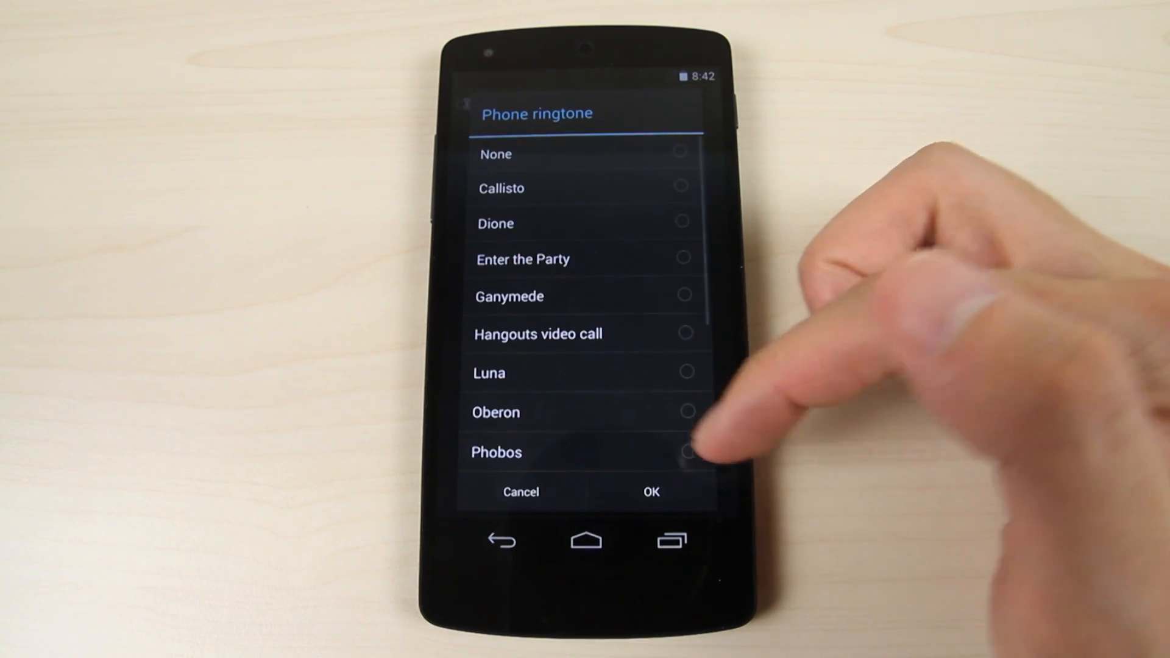
pyautogui.click(649, 492)
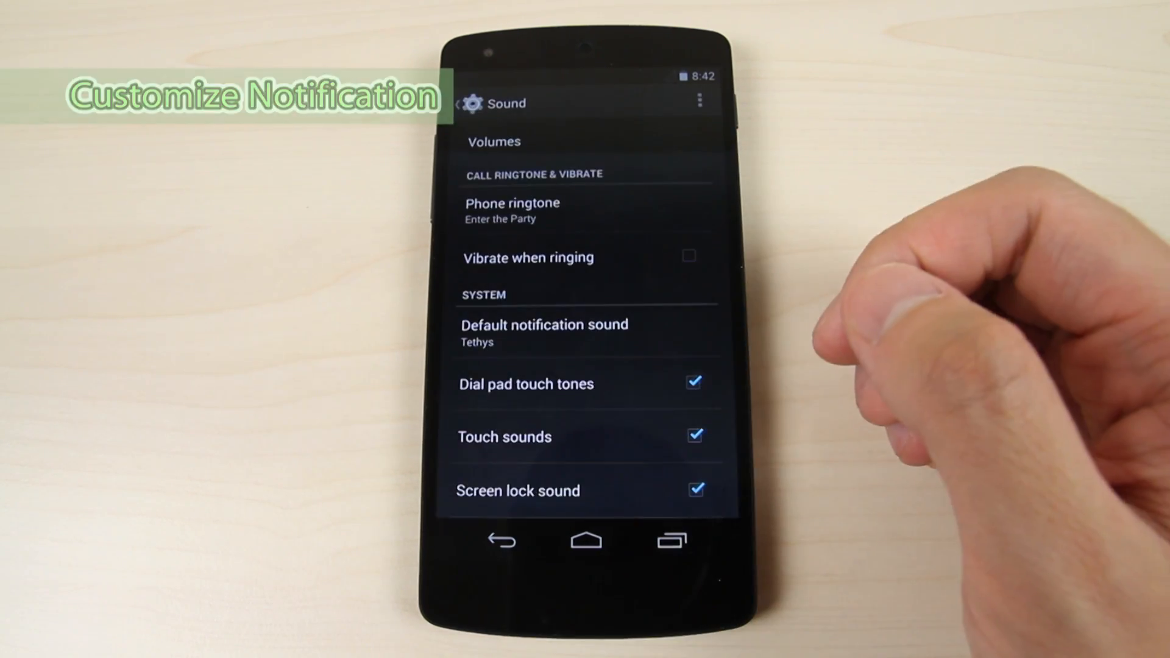
pyautogui.click(544, 325)
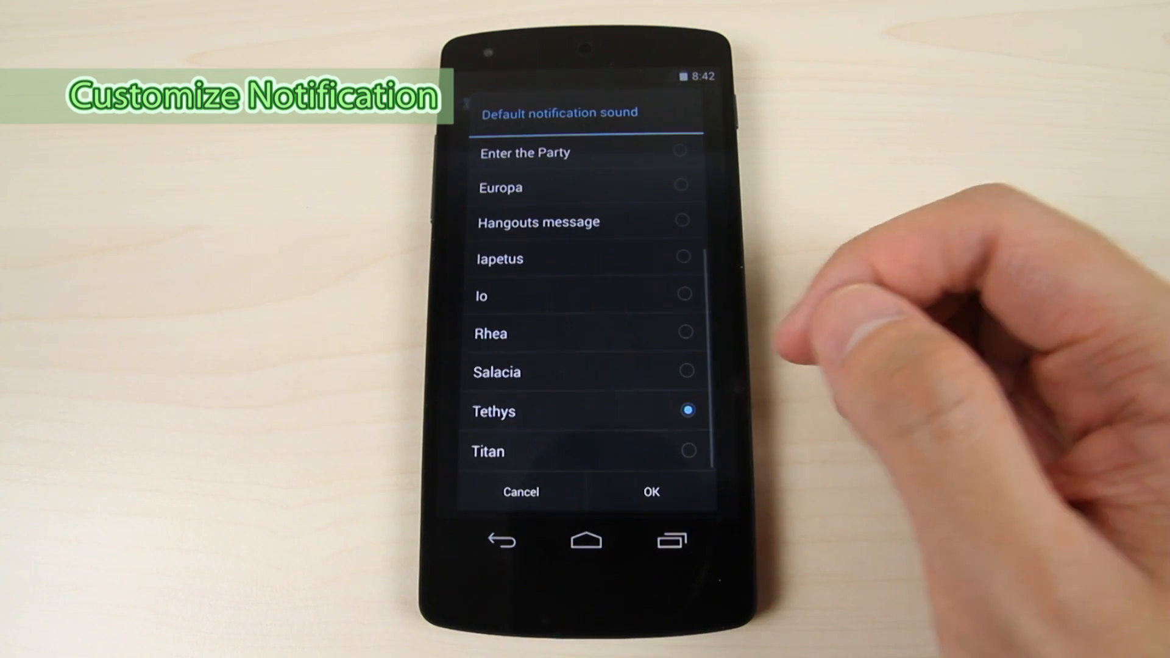